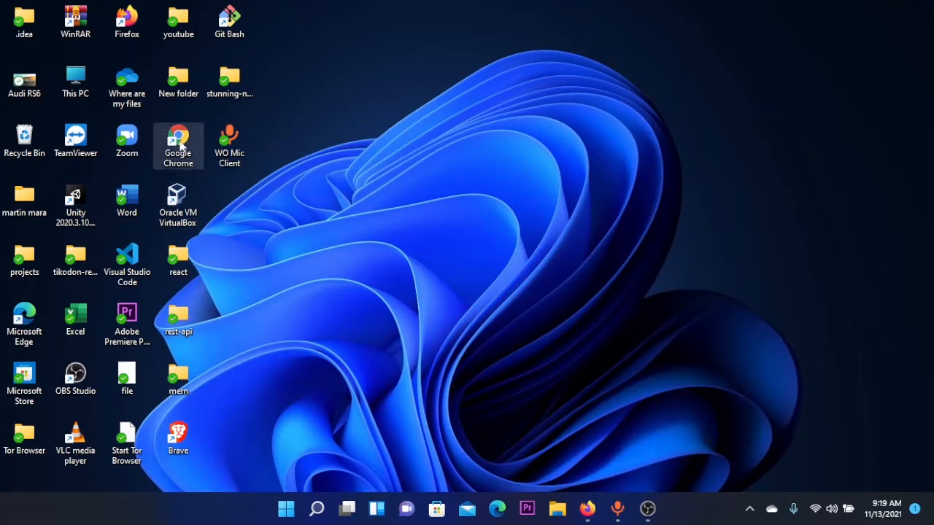
# Launch Chrome, search Google for 'roblox' and follow the Roblox.com result.
pyautogui.doubleClick(178, 146)
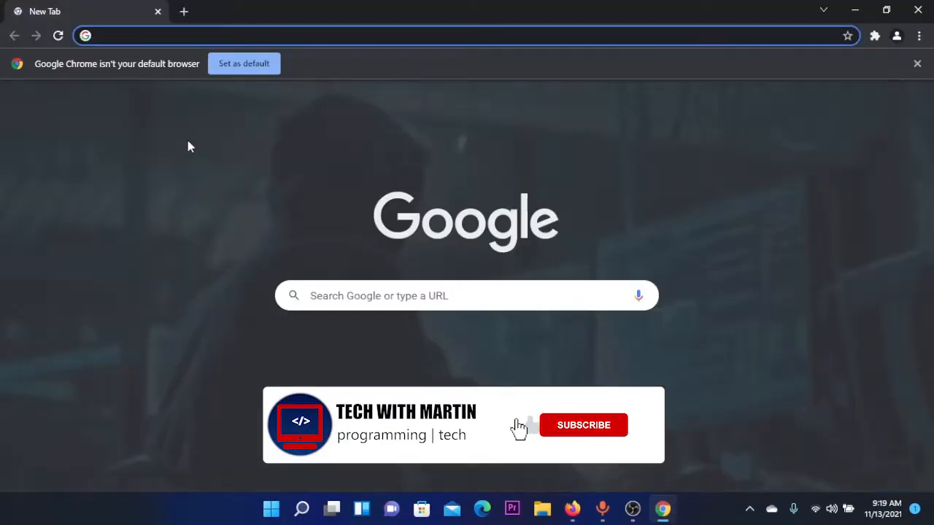
pyautogui.write('roblox')
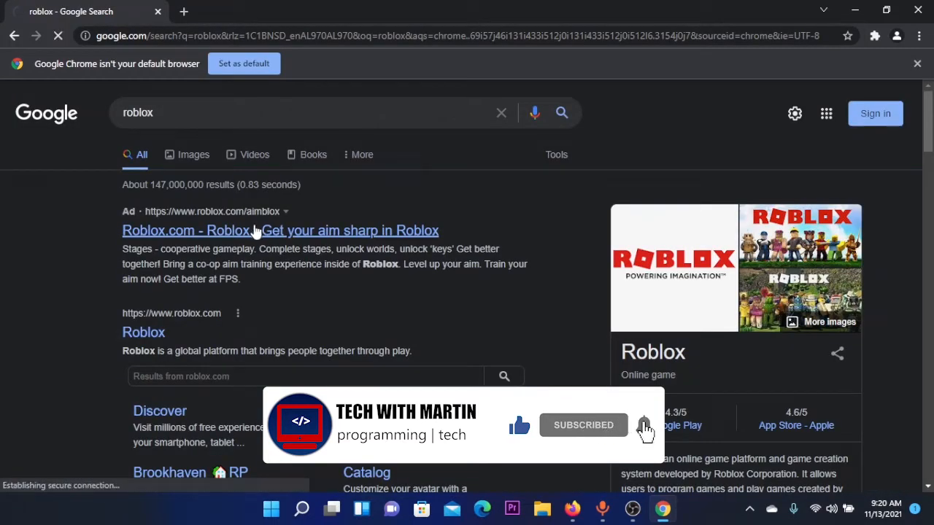
pyautogui.click(280, 231)
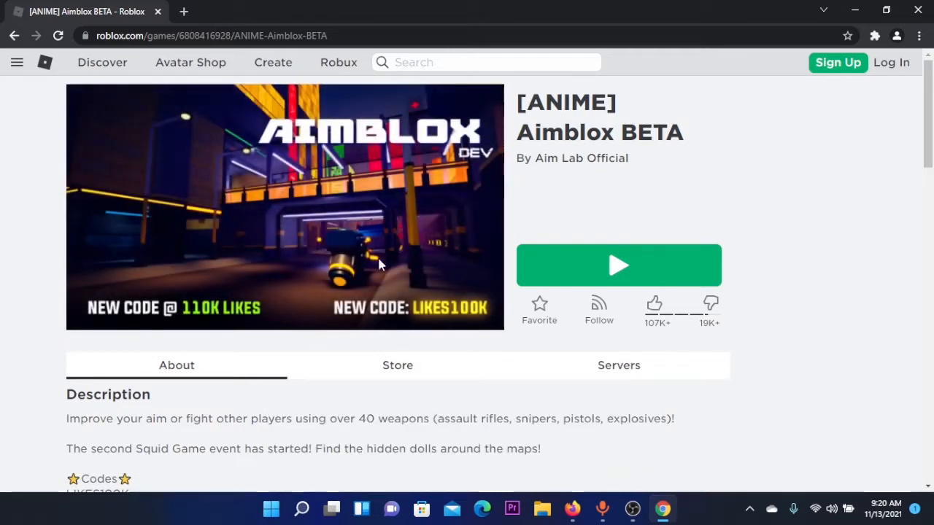
pyautogui.moveTo(581, 222)
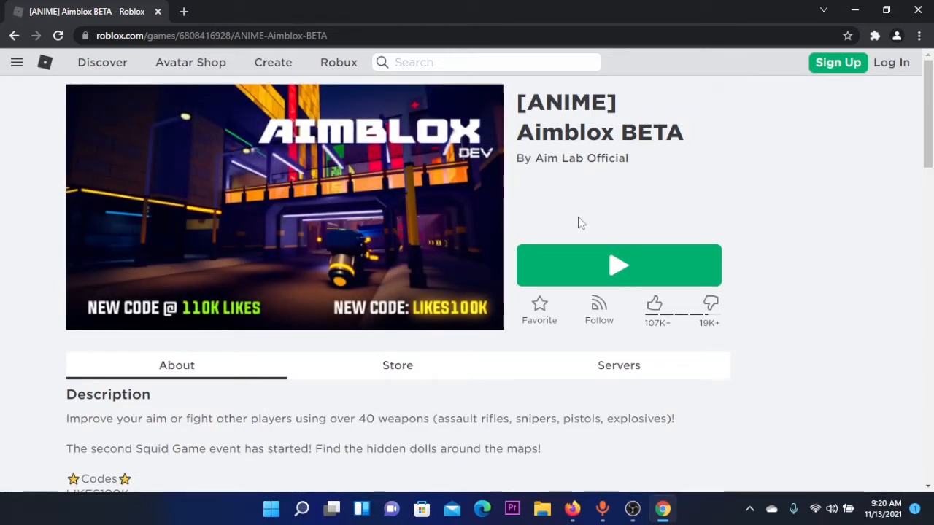
pyautogui.moveTo(631, 255)
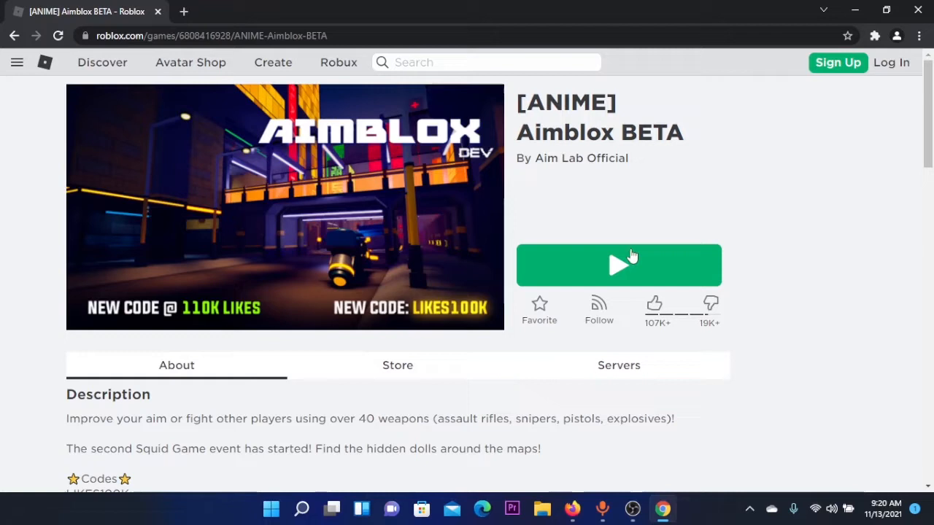
pyautogui.moveTo(837, 62)
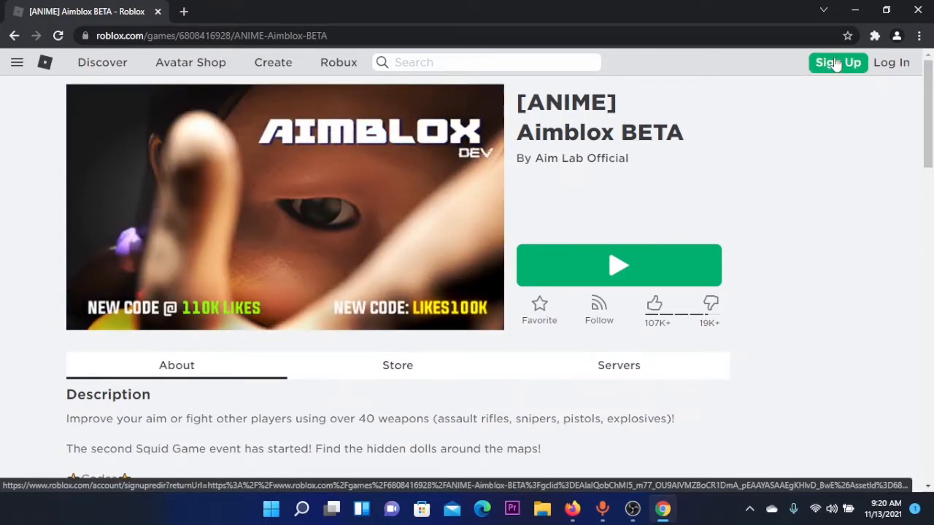
# Begin sign-up with a 2003 birth year, a username starting 'TE', and move on to the password field.
pyautogui.click(838, 61)
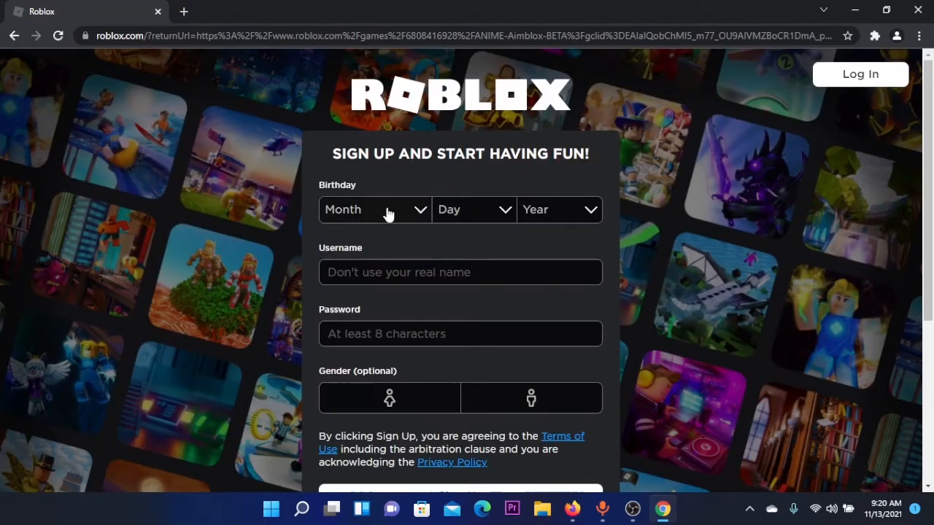
pyautogui.moveTo(393, 219)
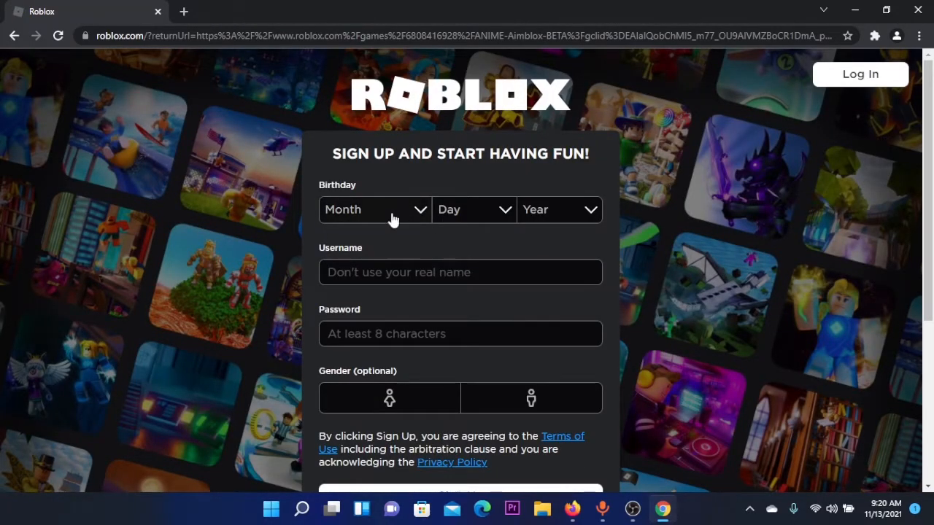
pyautogui.moveTo(381, 219)
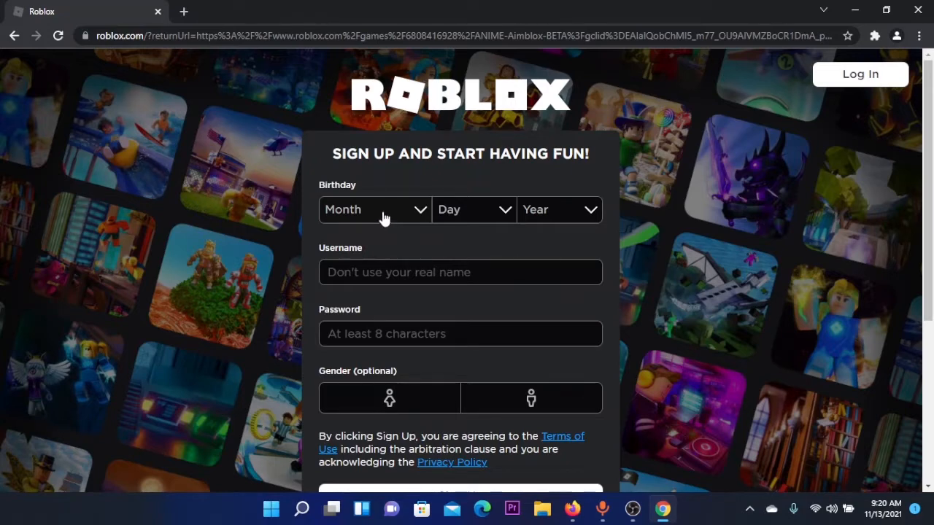
pyautogui.click(559, 210)
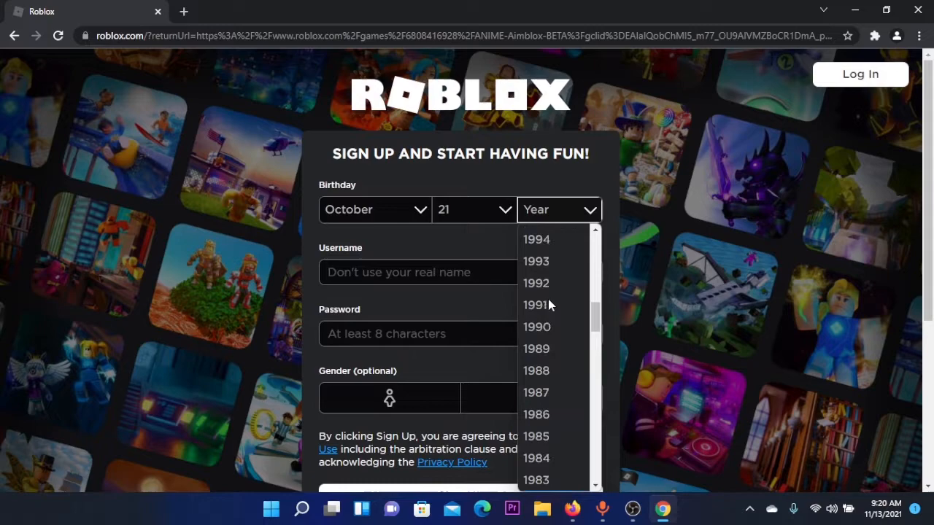
pyautogui.click(559, 210)
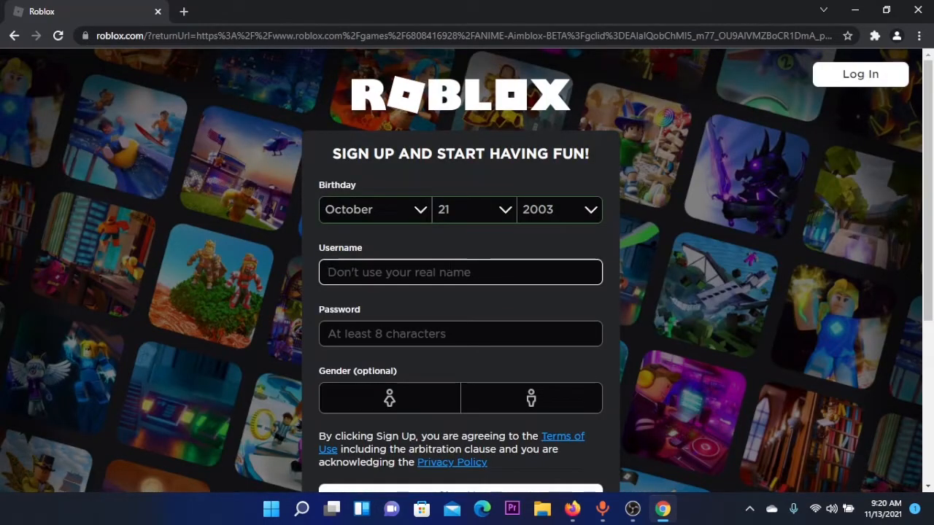
pyautogui.write('TE')
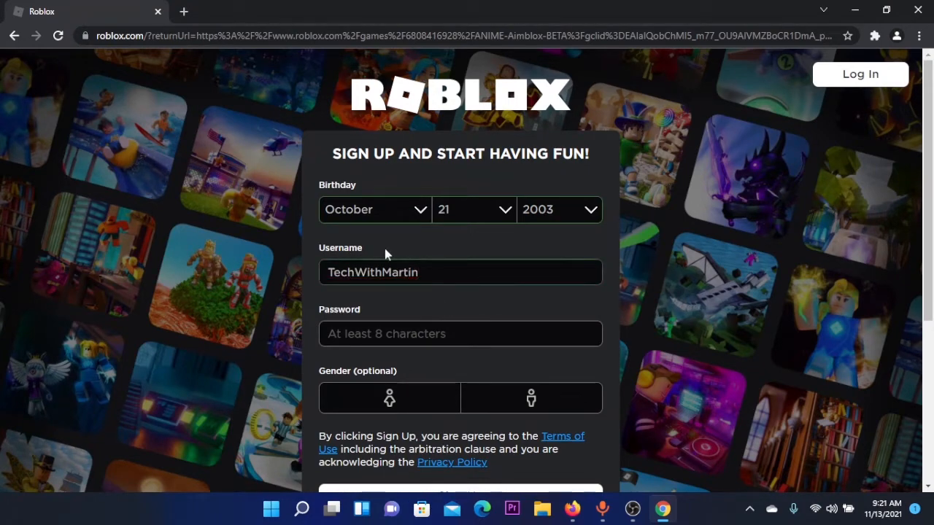
pyautogui.click(460, 273)
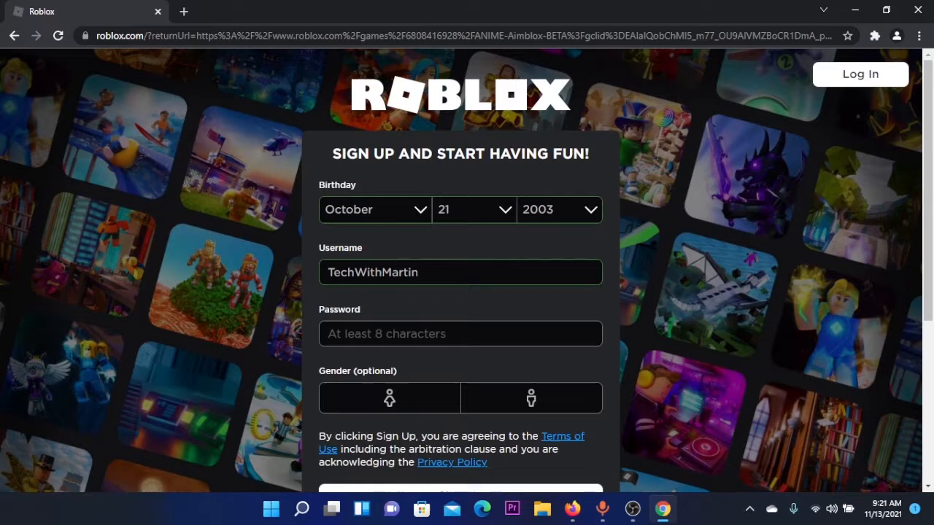
pyautogui.scroll(-3)
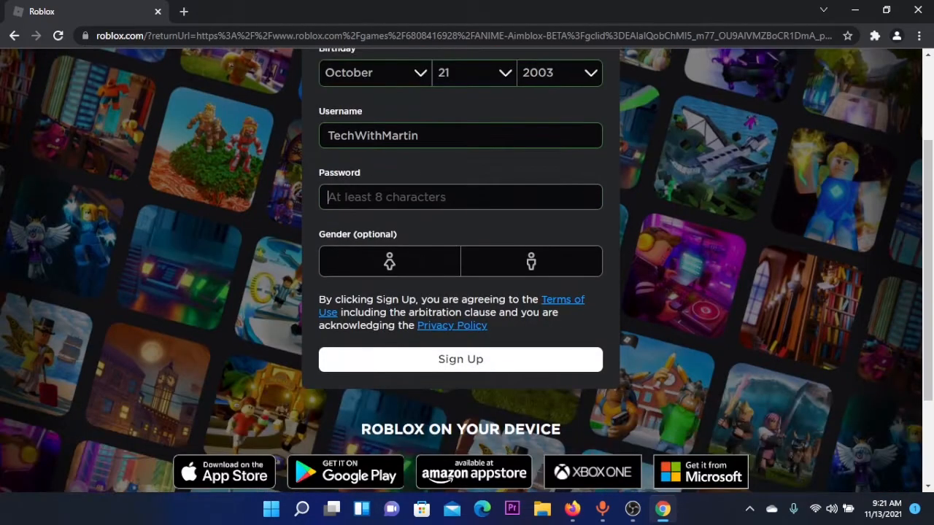
pyautogui.click(461, 197)
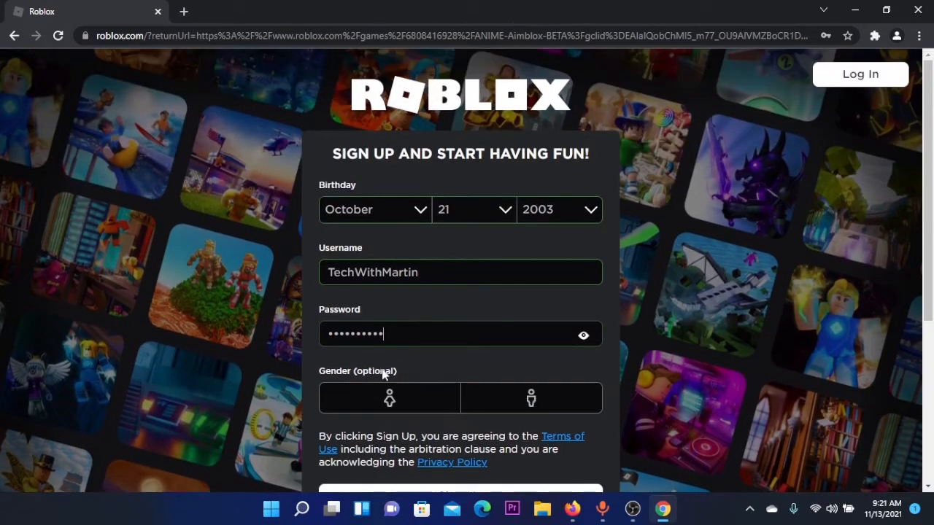
pyautogui.moveTo(518, 391)
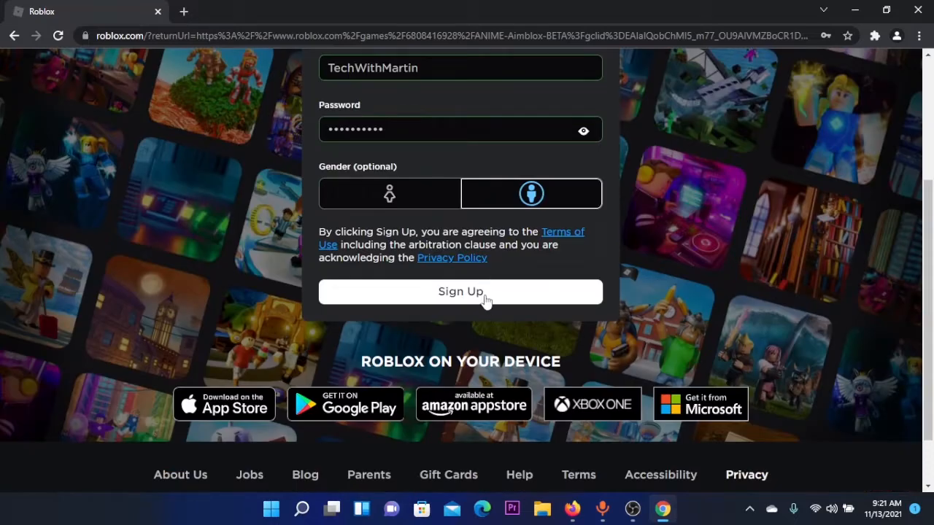
# Submit the sign-up form, let Chrome save the password, and begin the human verification.
pyautogui.click(460, 292)
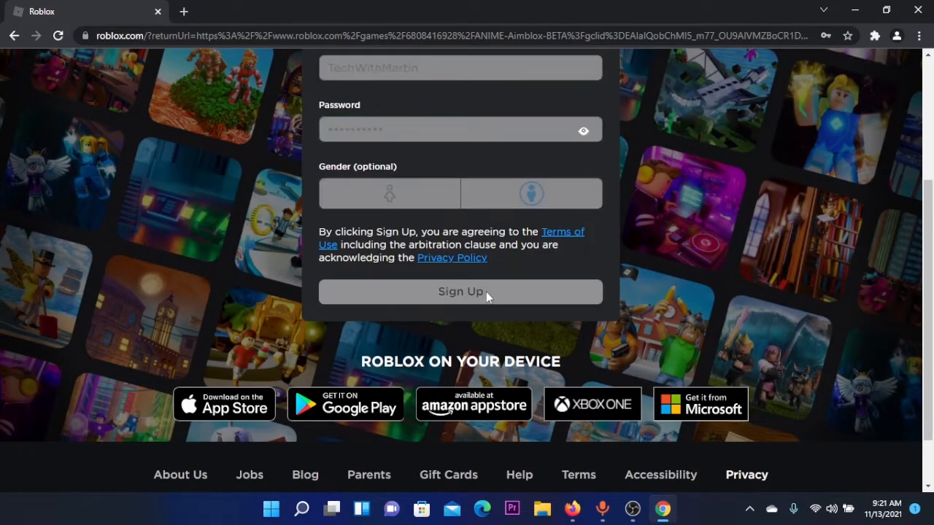
pyautogui.click(461, 292)
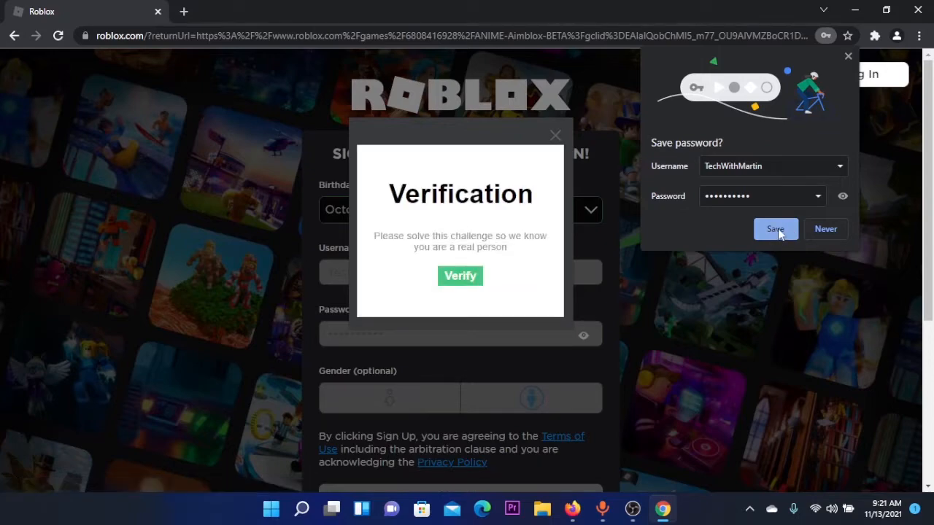
pyautogui.click(775, 228)
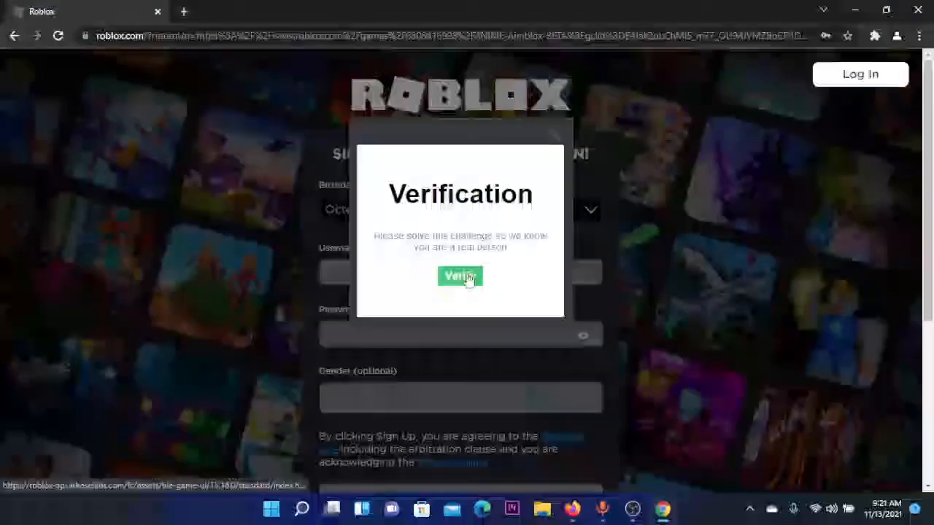
pyautogui.click(460, 277)
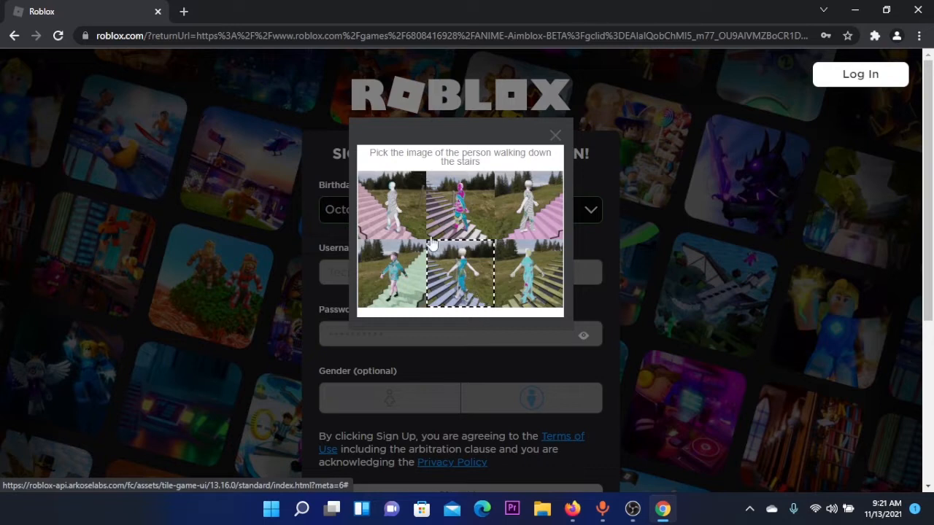
pyautogui.click(460, 204)
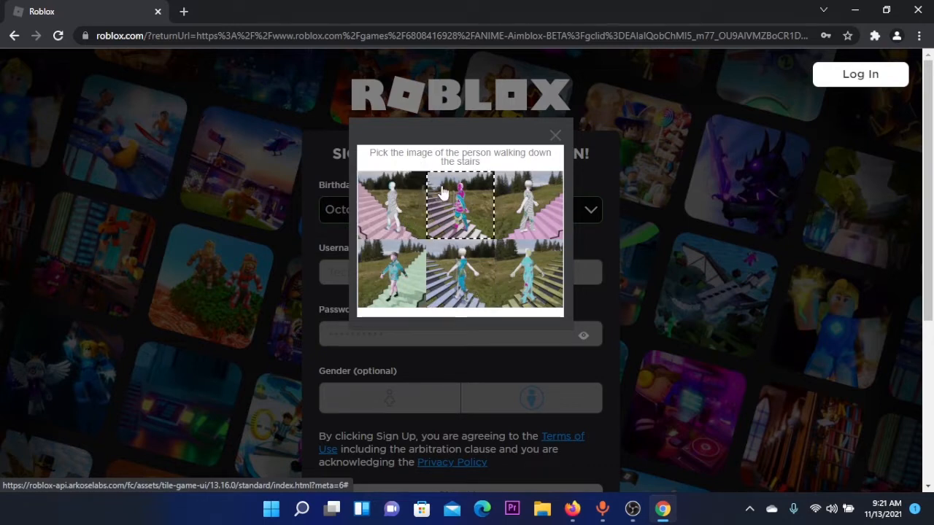
# Pick the images of a person walking downstairs across the verification rounds.
pyautogui.click(528, 276)
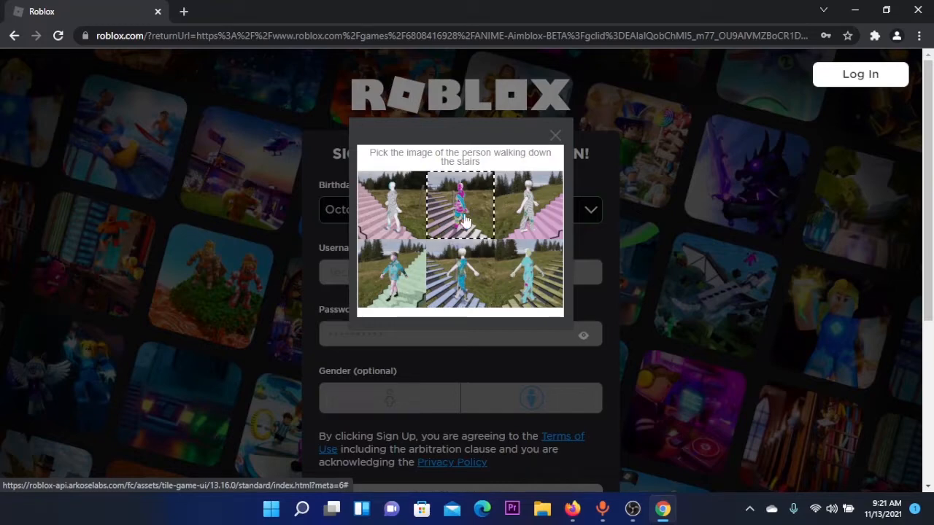
pyautogui.click(460, 206)
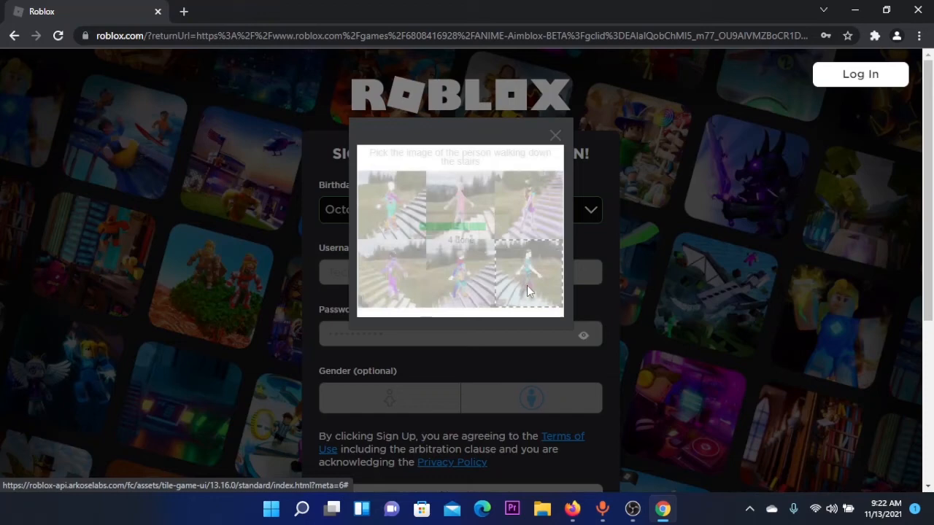
pyautogui.click(528, 278)
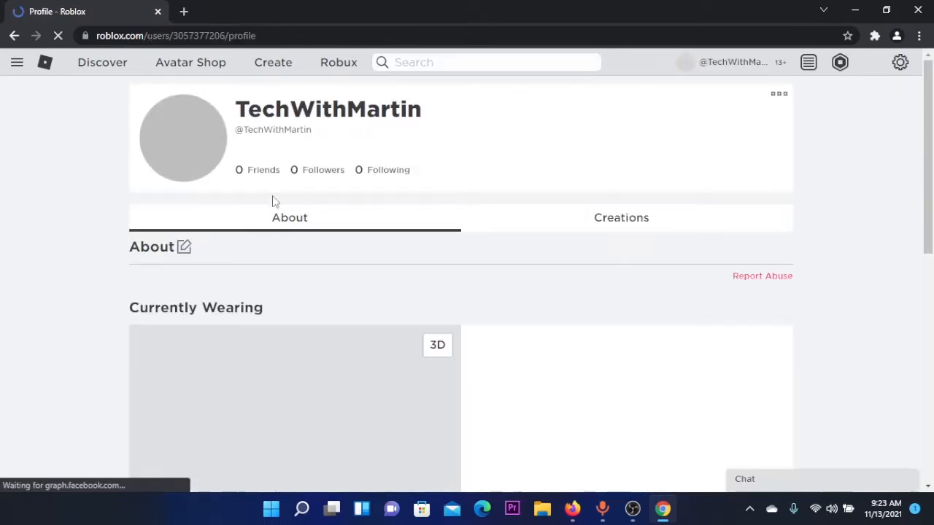
# Scroll through the new TechWithMartin profile, then return to the Roblox home page.
pyautogui.scroll(-3)
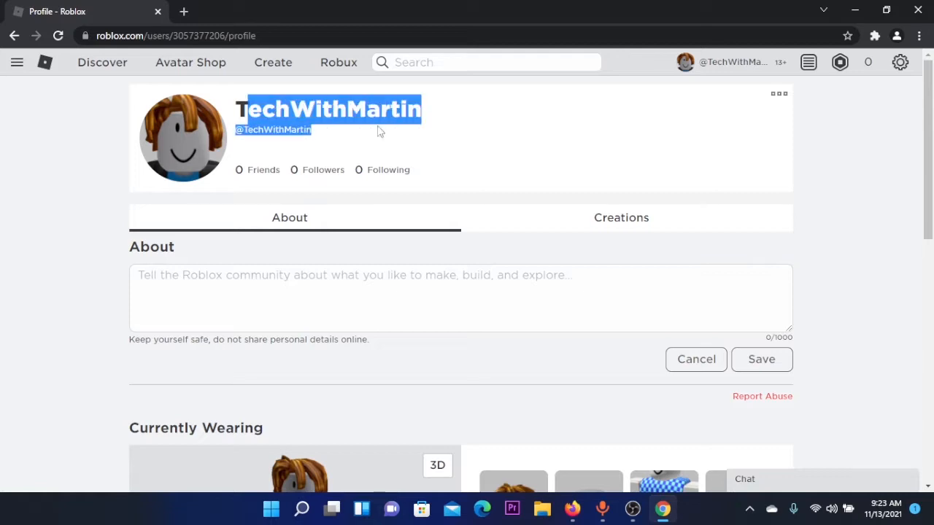
pyautogui.scroll(-3)
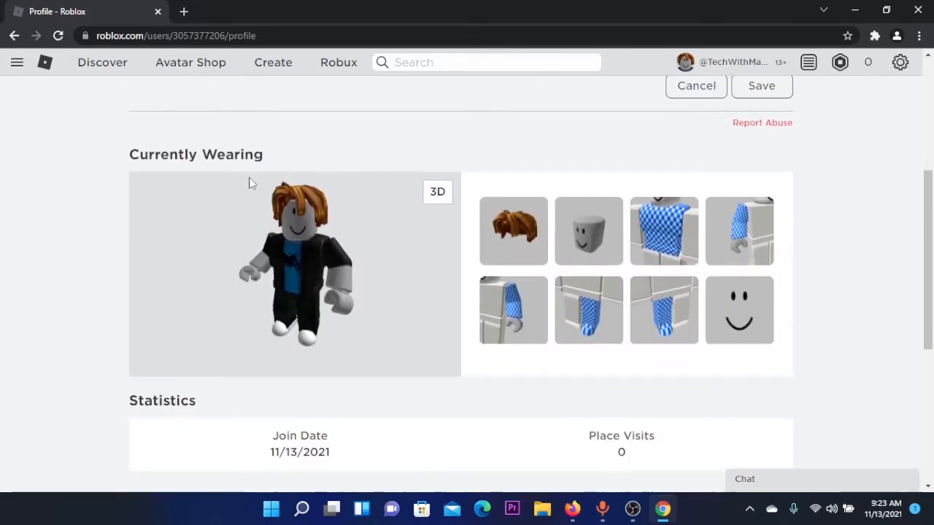
pyautogui.scroll(-3)
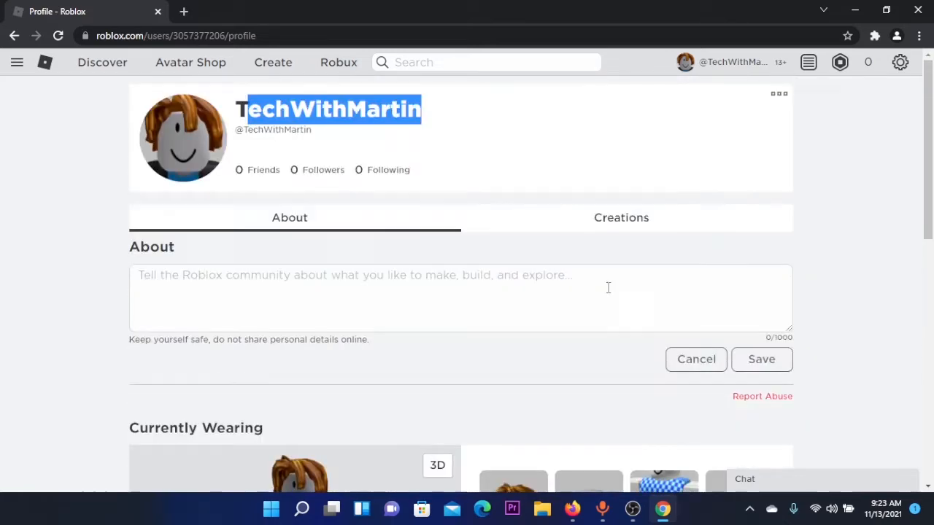
pyautogui.click(44, 62)
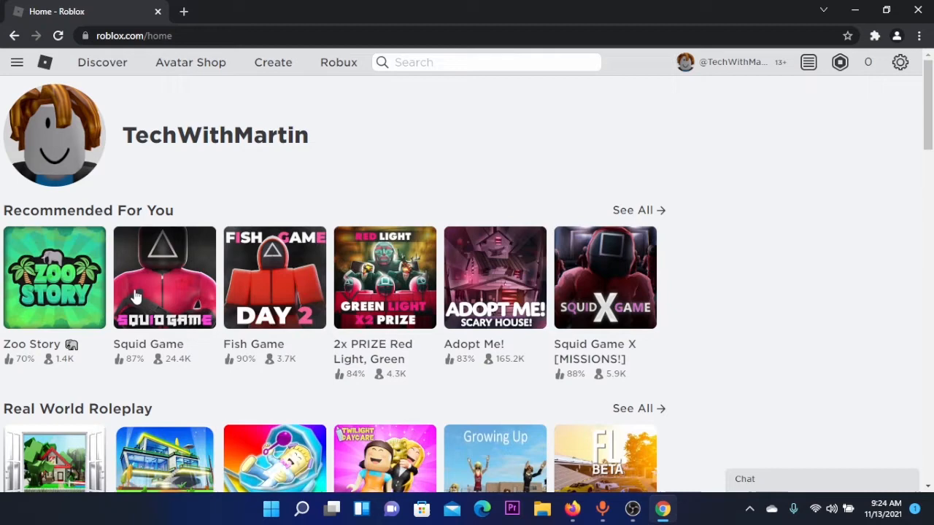
pyautogui.moveTo(164, 292)
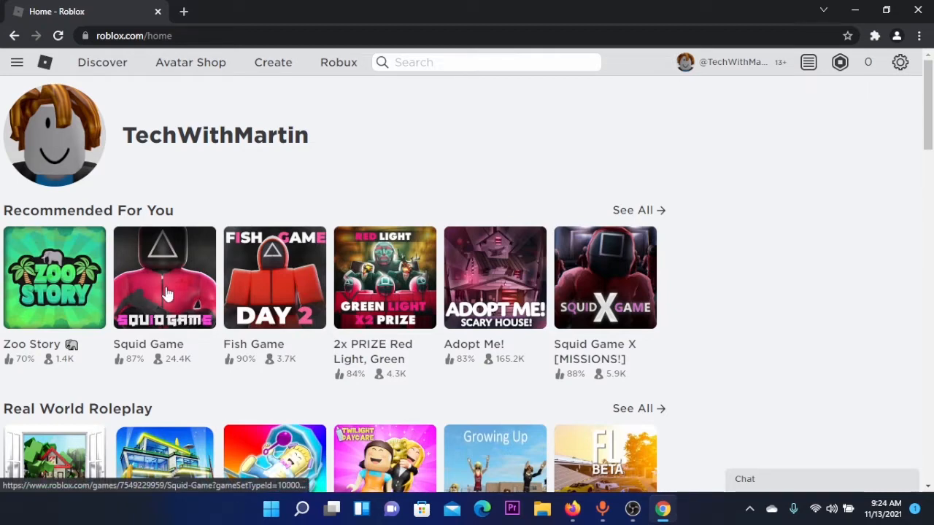
# From the Squid Game page, hit Play and choose Download and Install Roblox.
pyautogui.click(163, 277)
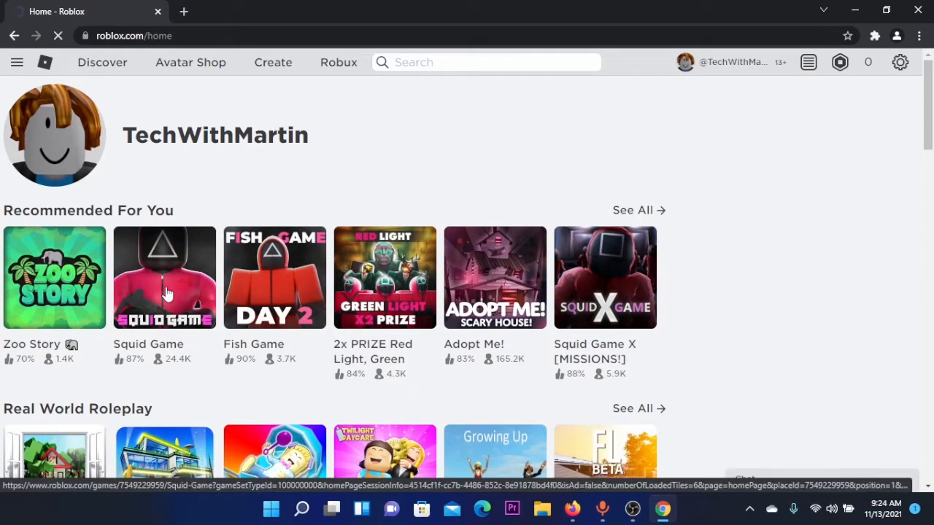
pyautogui.click(164, 277)
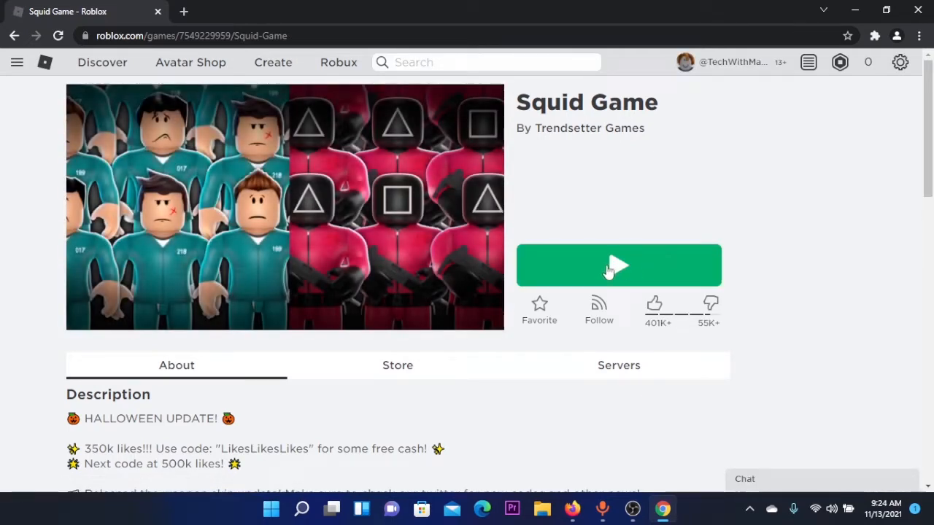
pyautogui.click(618, 266)
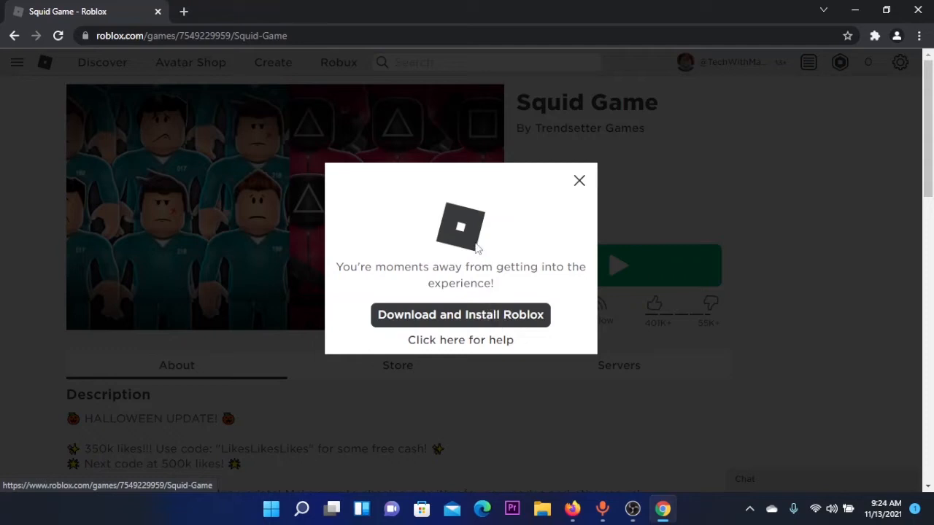
pyautogui.moveTo(455, 315)
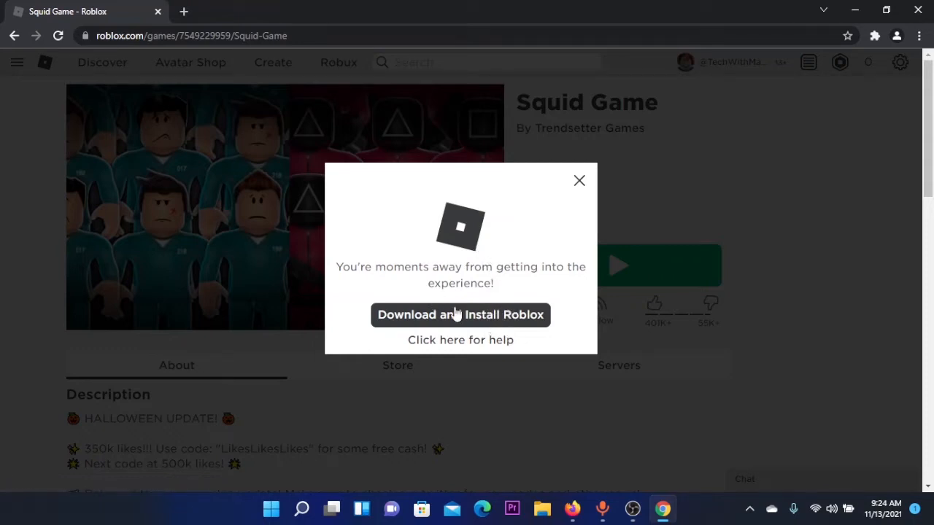
pyautogui.moveTo(462, 315)
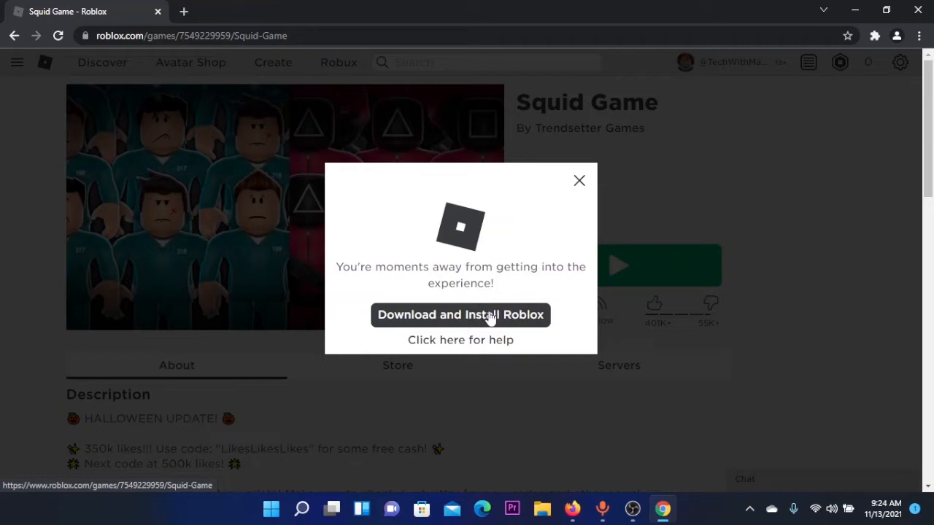
pyautogui.click(462, 316)
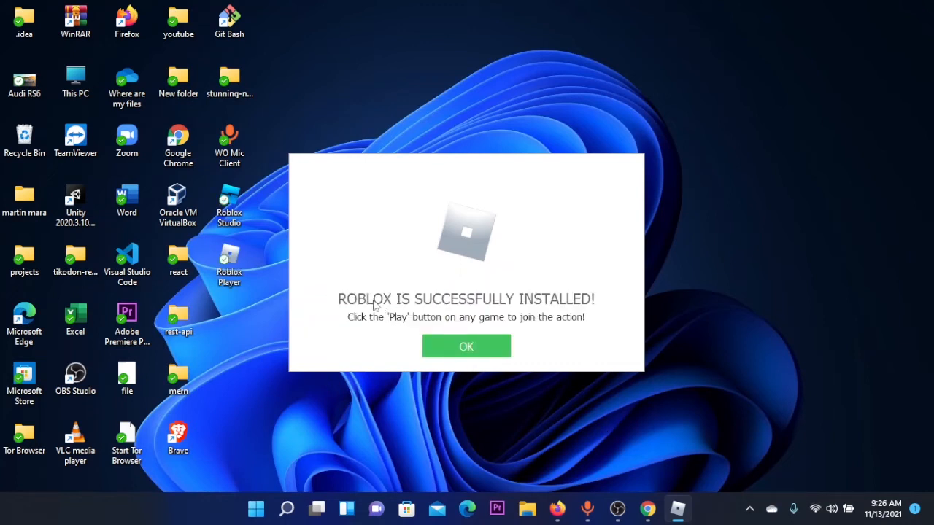
pyautogui.moveTo(480, 316)
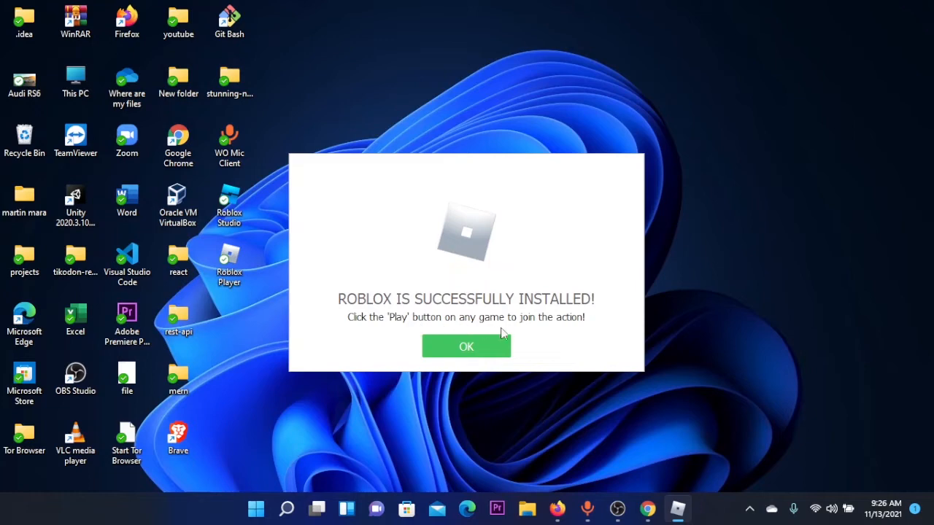
# Confirm OK on the 'Roblox is successfully installed' dialog.
pyautogui.click(467, 347)
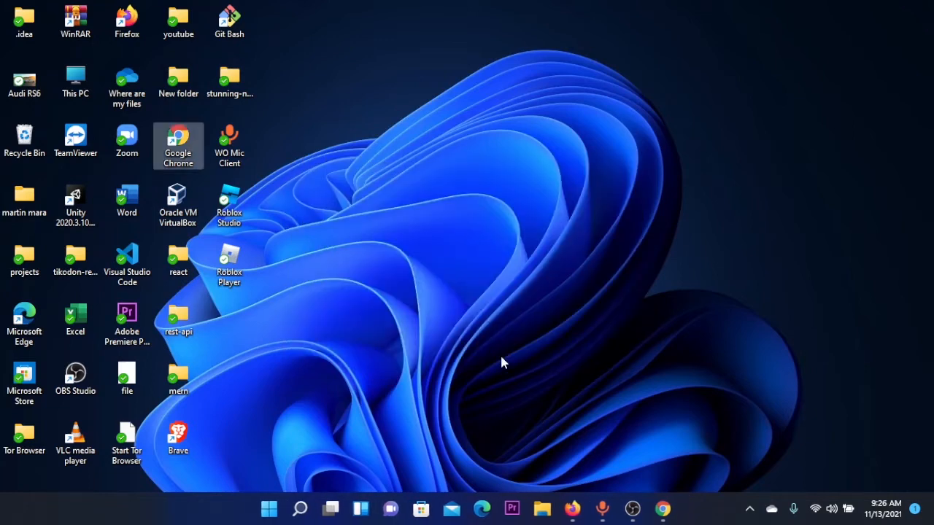
pyautogui.moveTo(662, 508)
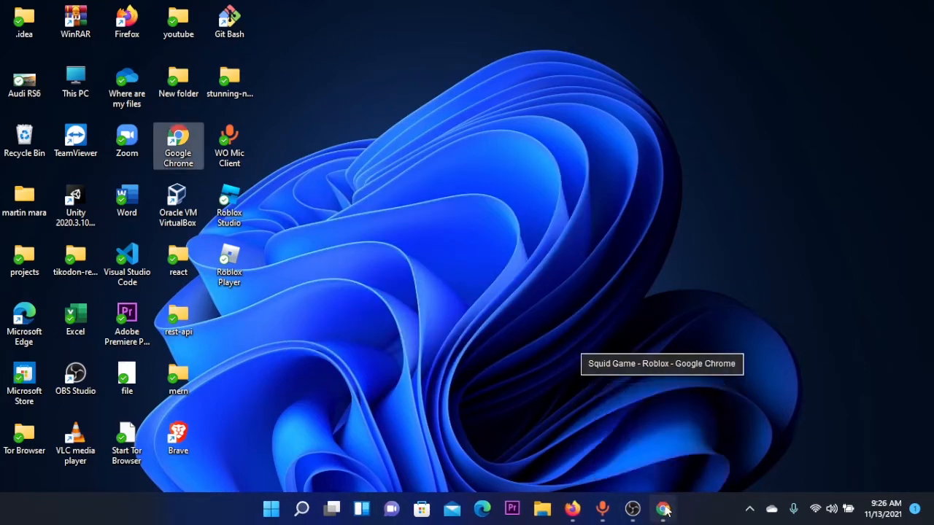
# Return to the Squid Game page in Chrome and Play it again so Roblox Player launches.
pyautogui.click(663, 508)
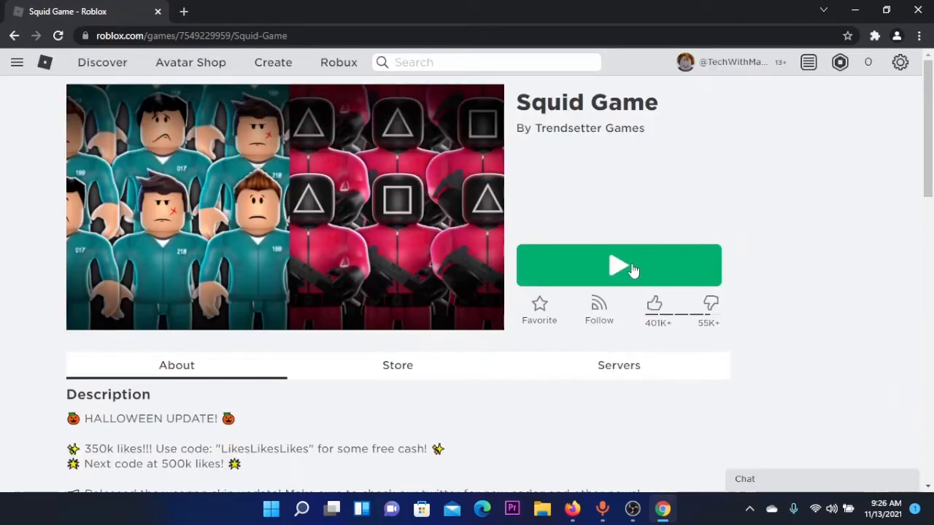
pyautogui.click(619, 265)
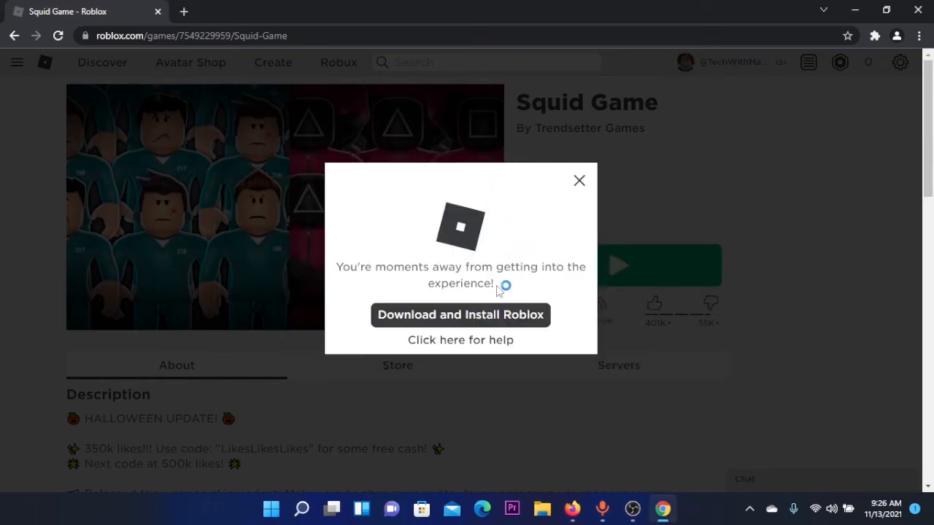
pyautogui.click(461, 315)
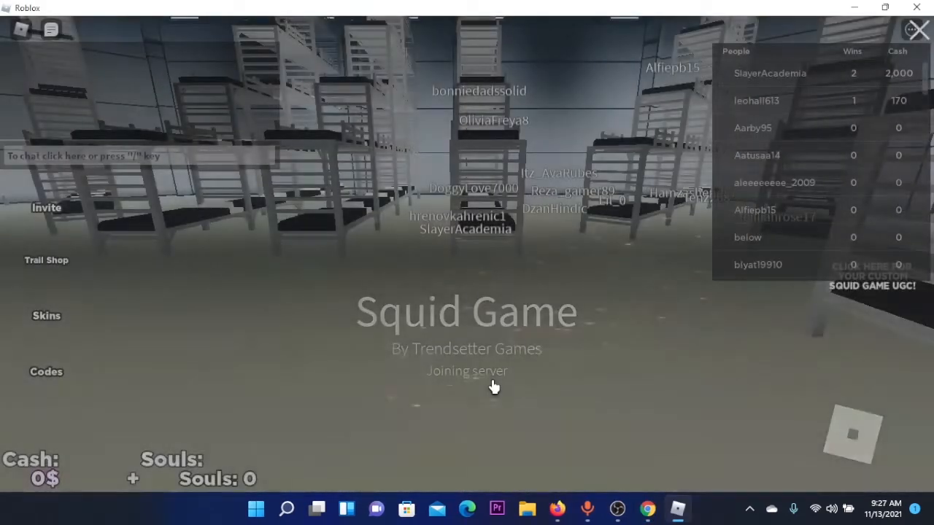